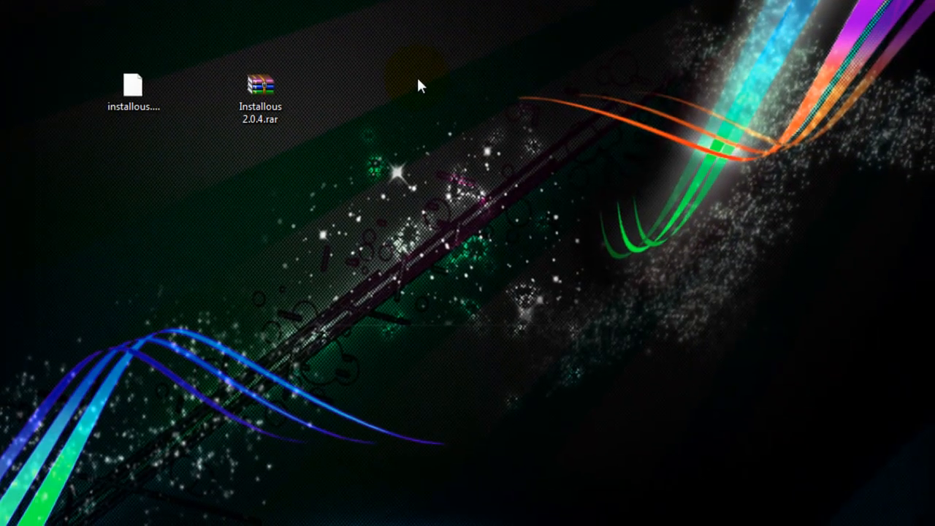
Look inside the Installous 2.0.4 archive, dismiss the license reminder and close the archive window.
left_click(260, 87)
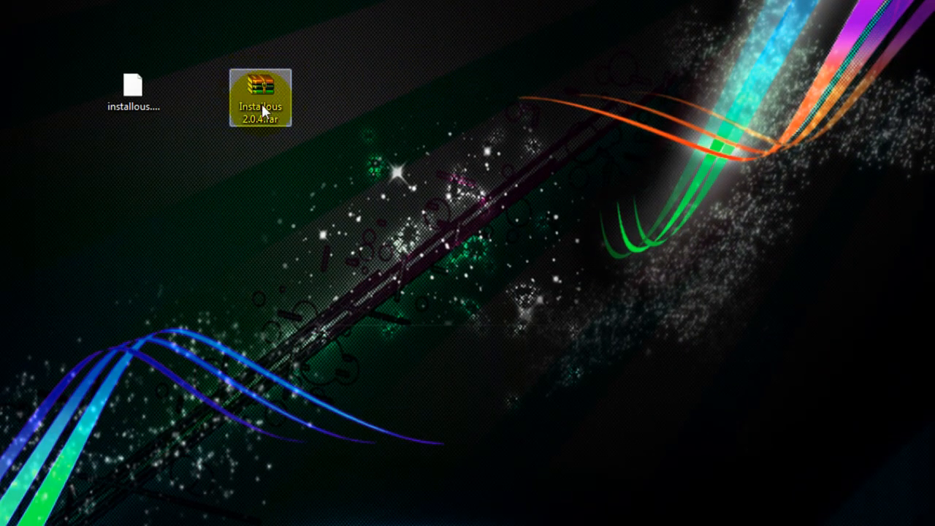
double_click(260, 96)
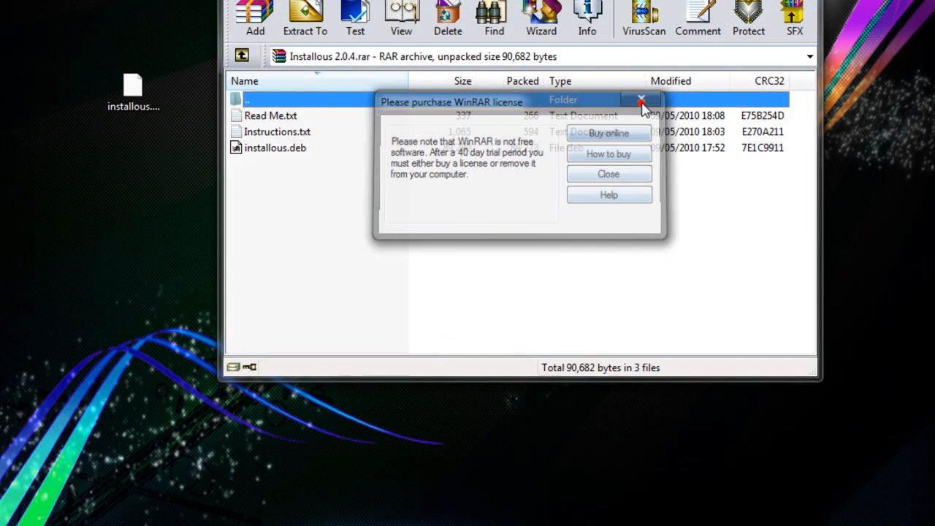
left_click(640, 101)
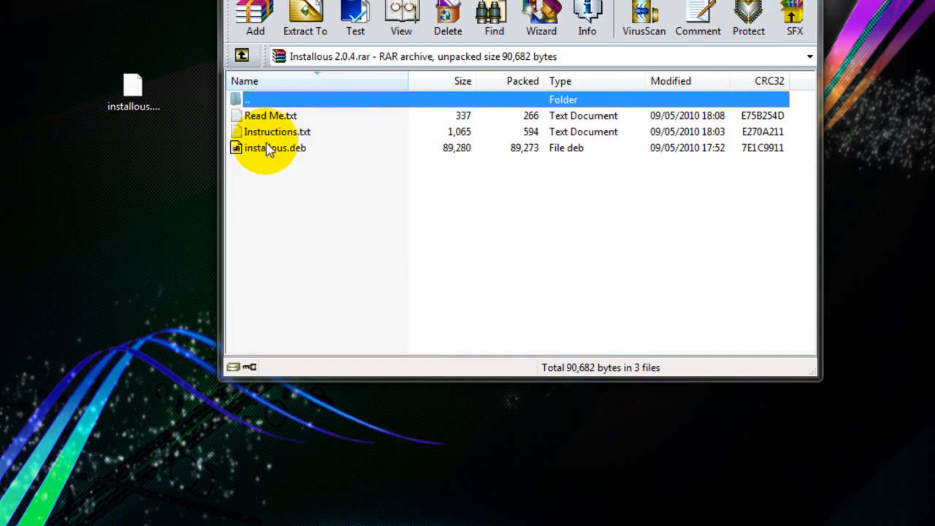
mouse_move(286, 153)
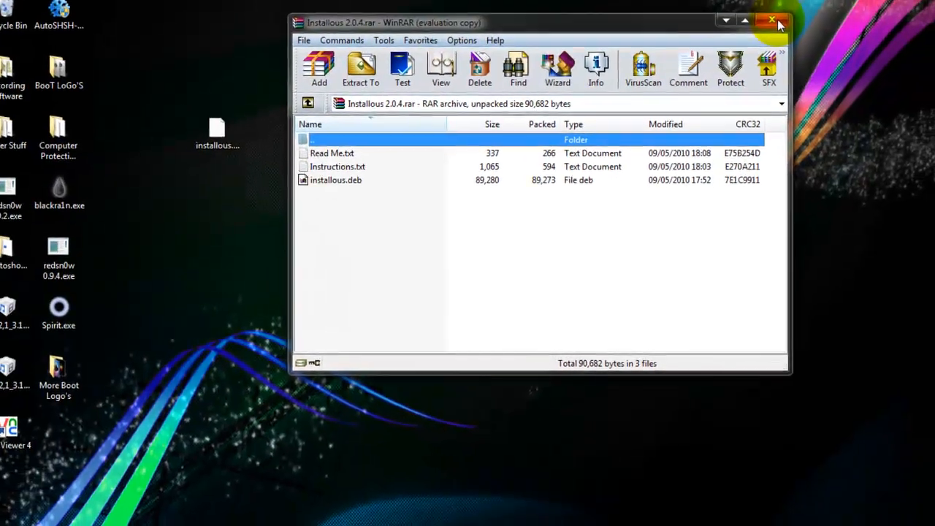
left_click(771, 20)
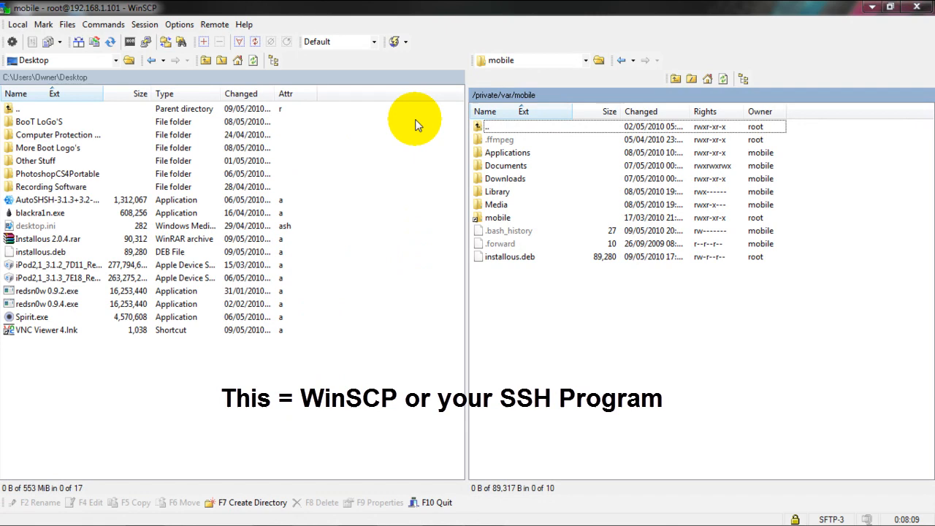
Move the remote panel up to the iPod's root / folder listing.
double_click(488, 126)
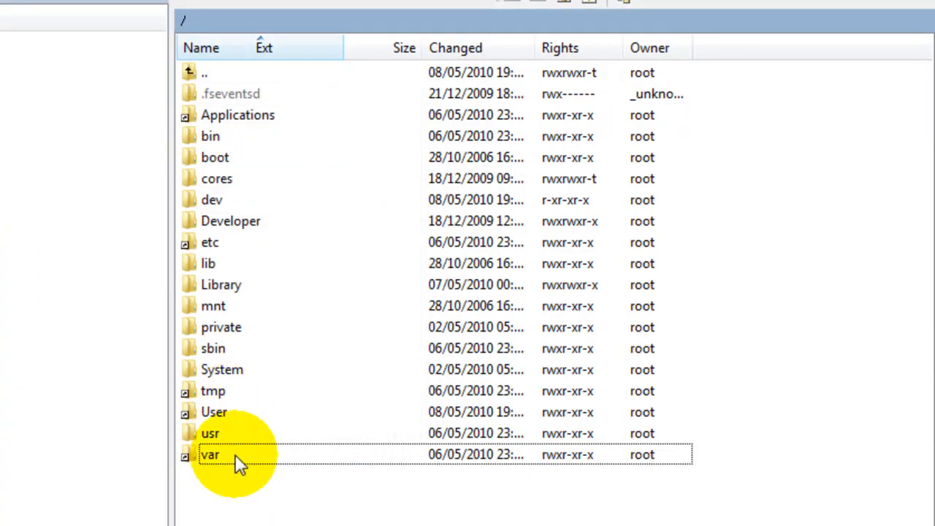
Navigate the remote panel into /private/var/mobile where installous.deb sits.
double_click(211, 455)
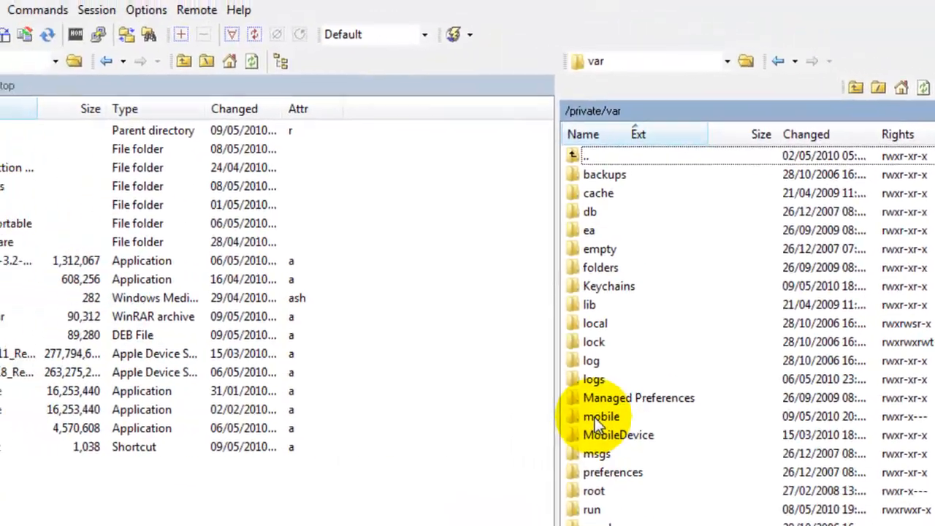
double_click(602, 416)
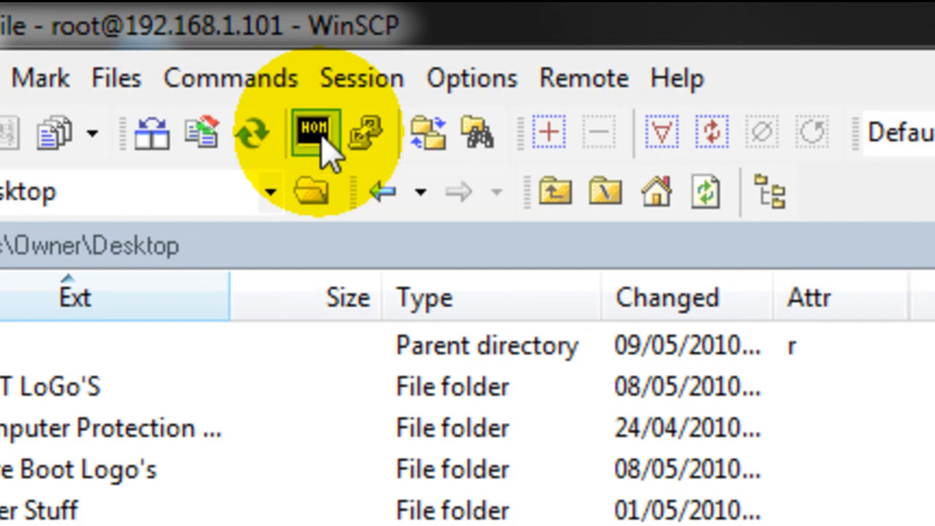
mouse_move(314, 134)
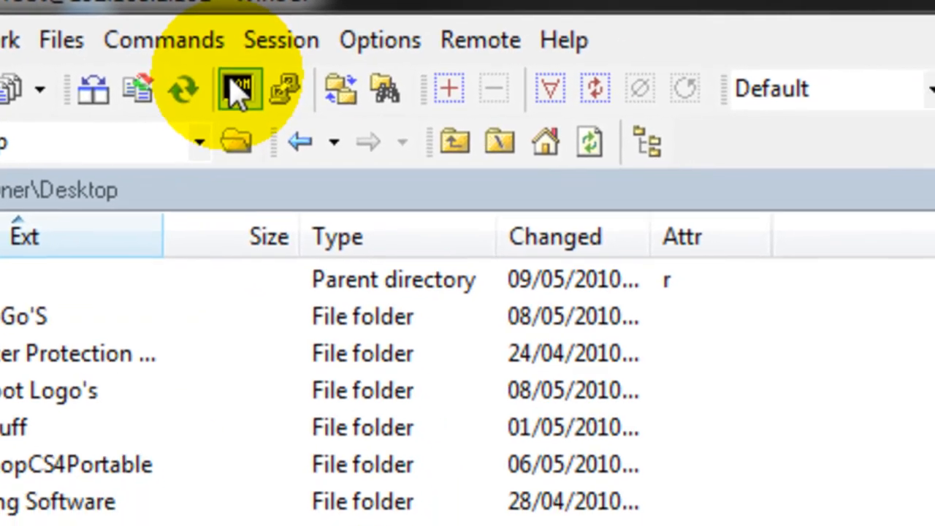
Bring up the WinSCP command console working in /private/var/mobile.
left_click(240, 88)
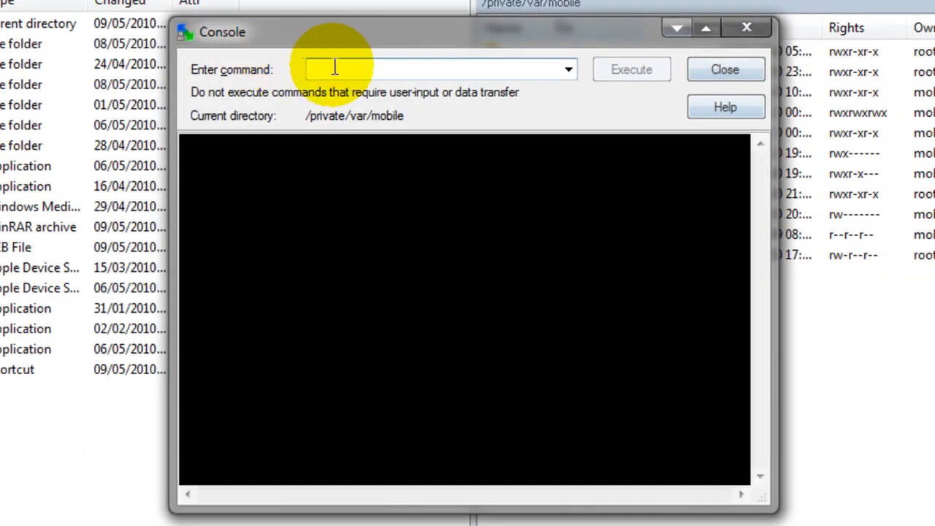
mouse_move(377, 123)
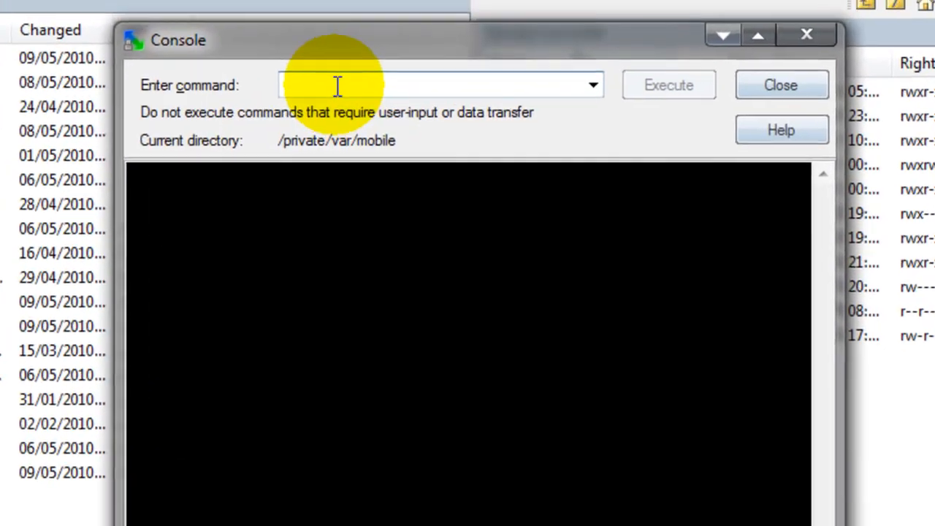
Execute 'dpkg -i installous.deb' in the console to install Installous 2.0.4.
type("dpk")
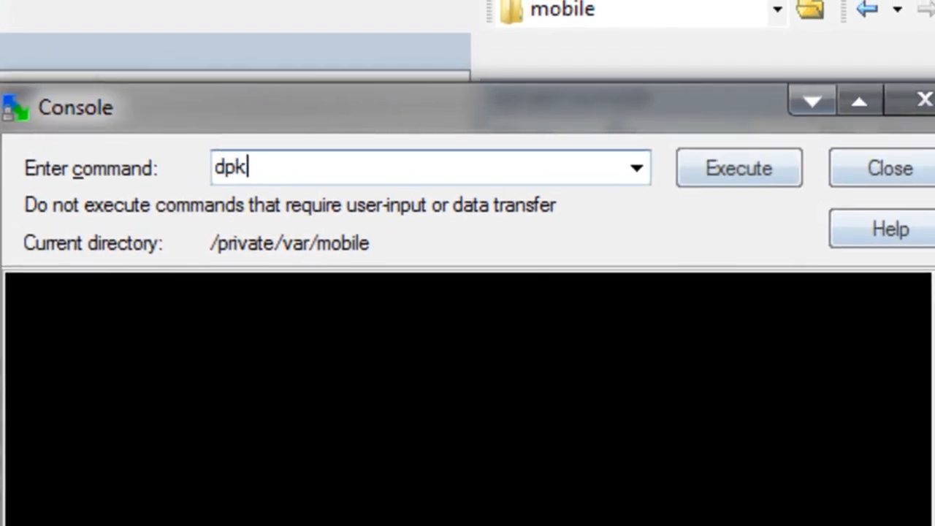
type("g")
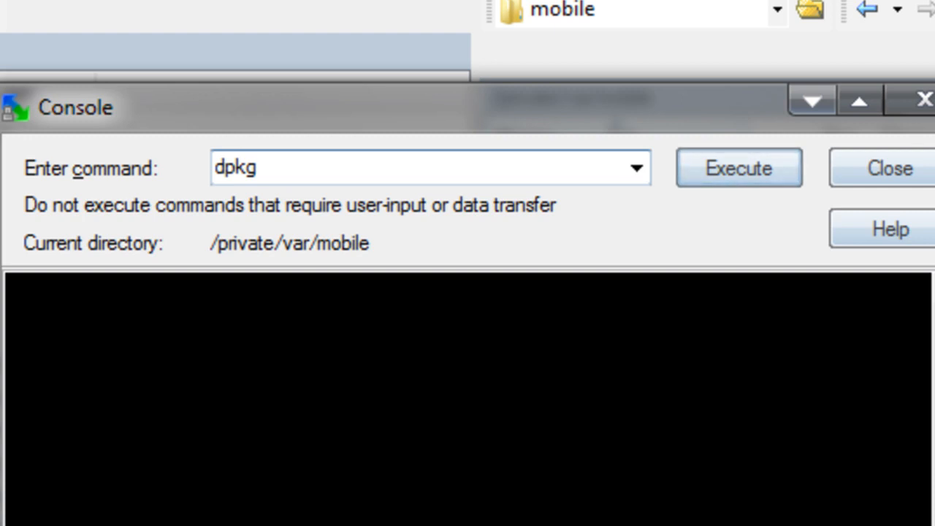
type("\" \"")
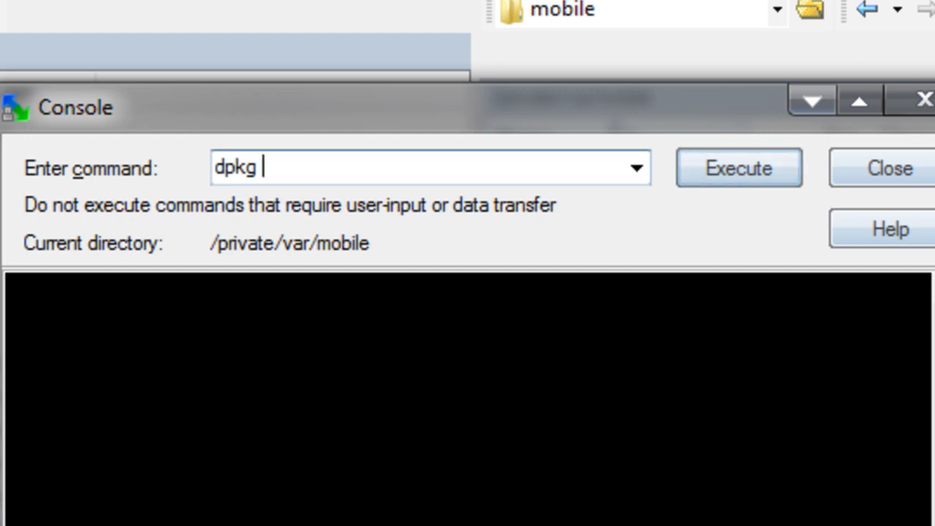
type("-i")
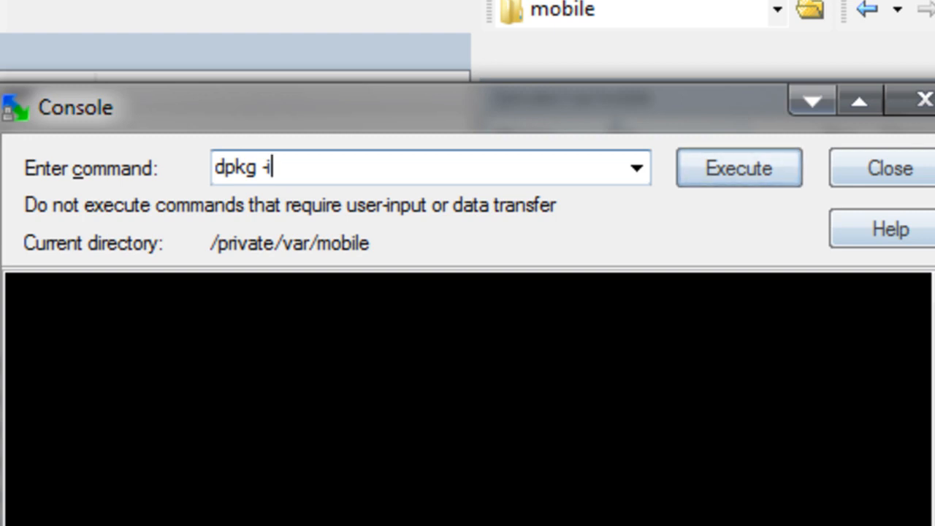
type("installous")
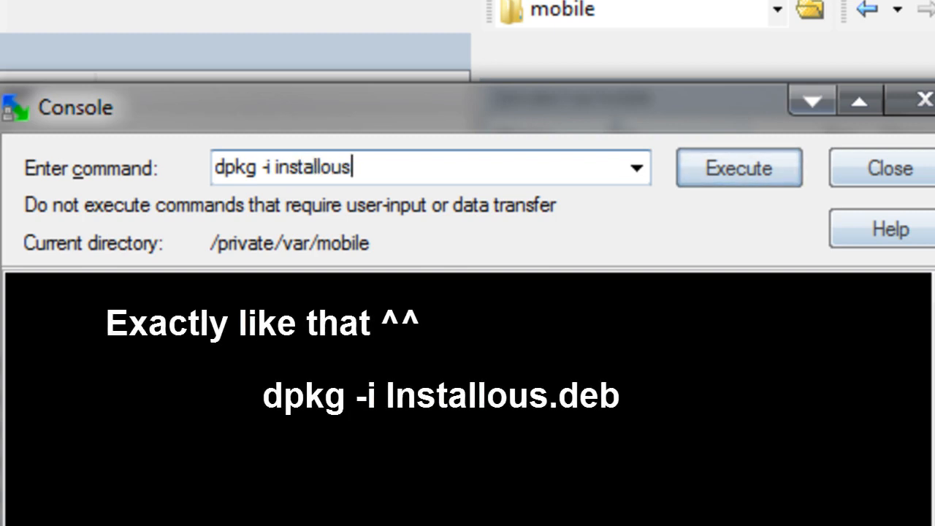
type(".deb")
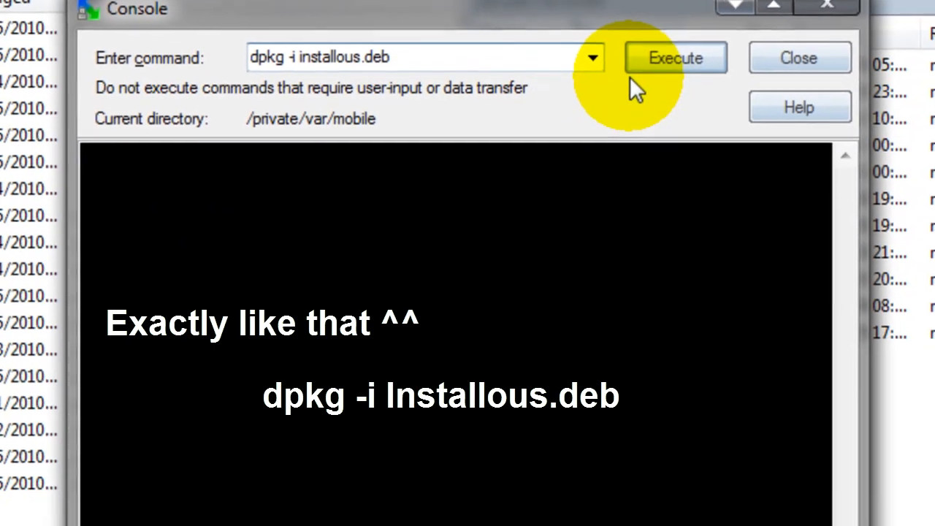
left_click(674, 59)
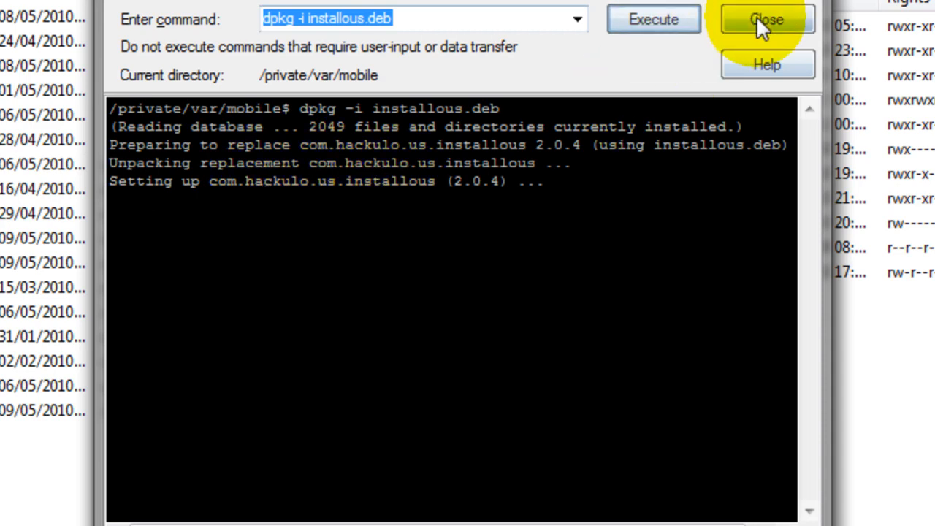
Close the console window after the Installous 2.0.4 package finishes setting up.
left_click(766, 20)
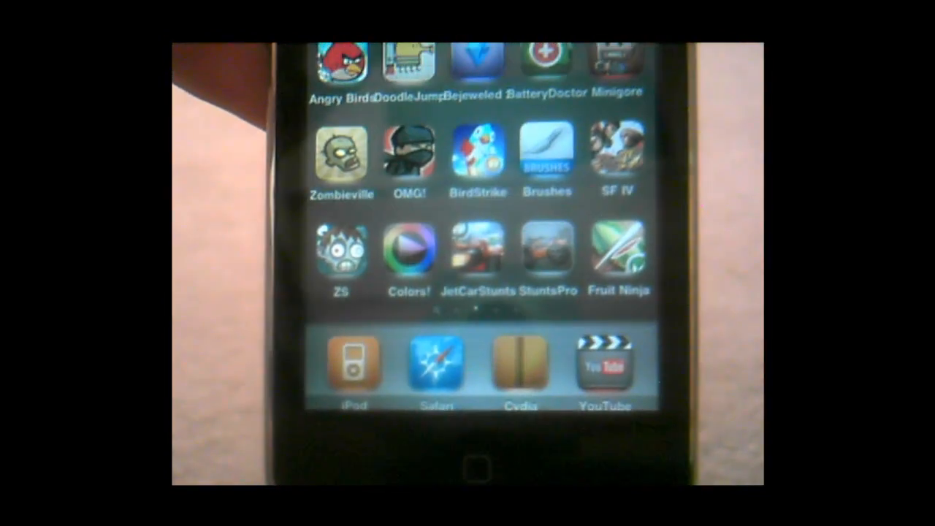
Launch Installous from the iPod home screen and look through its Browse Applications page.
scroll("left", 3)
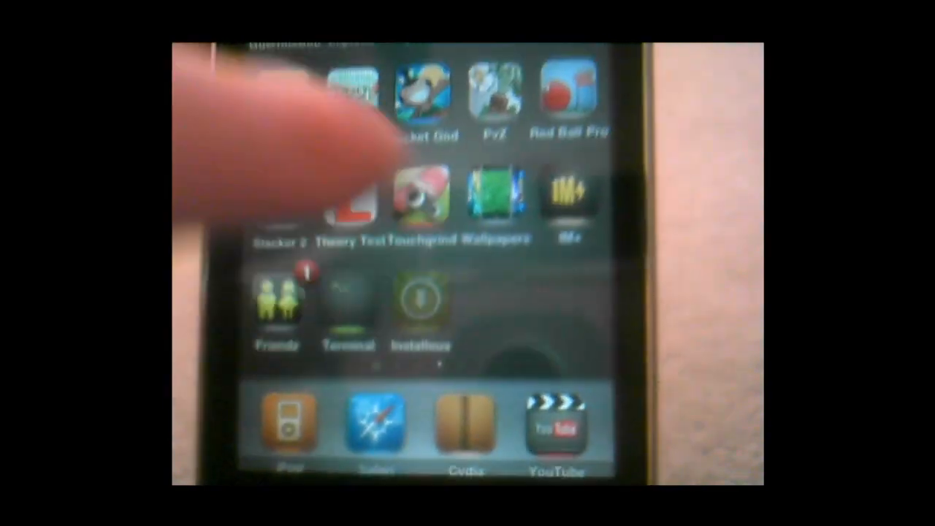
left_click(421, 307)
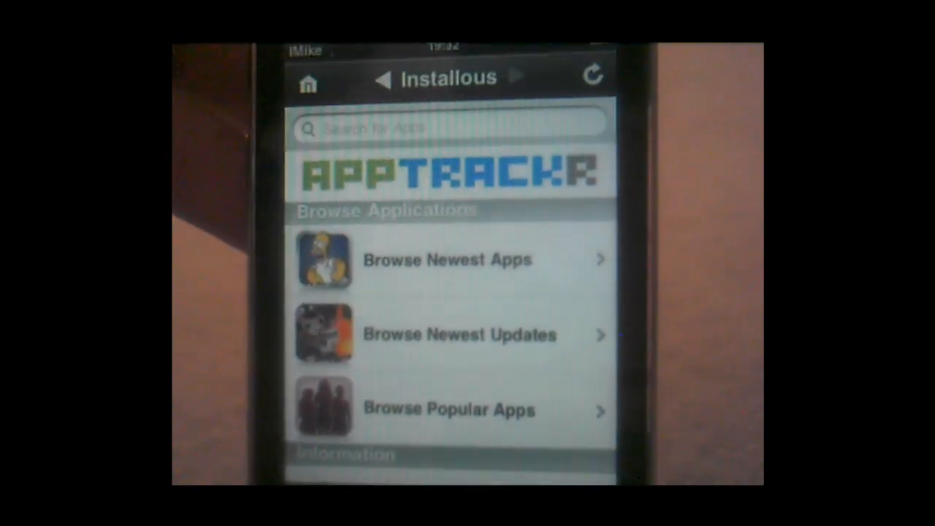
scroll("down", 3)
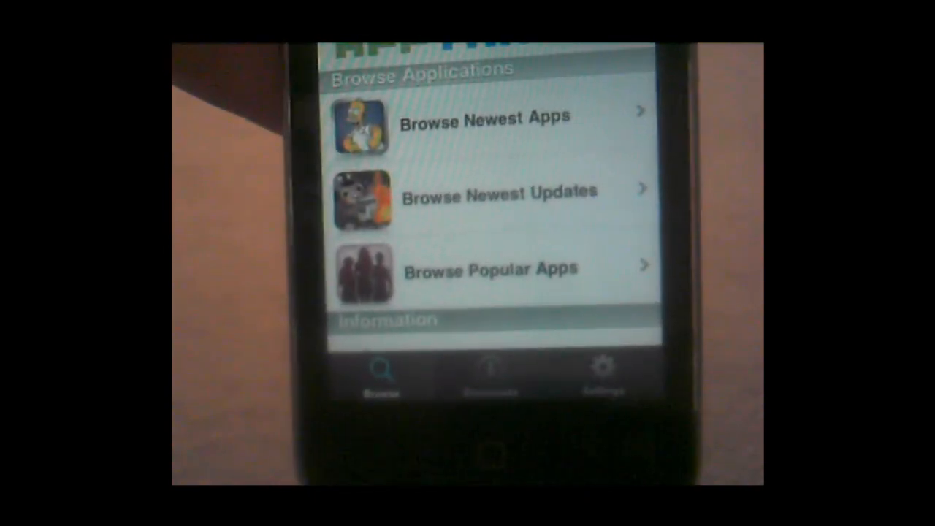
scroll("down", 3)
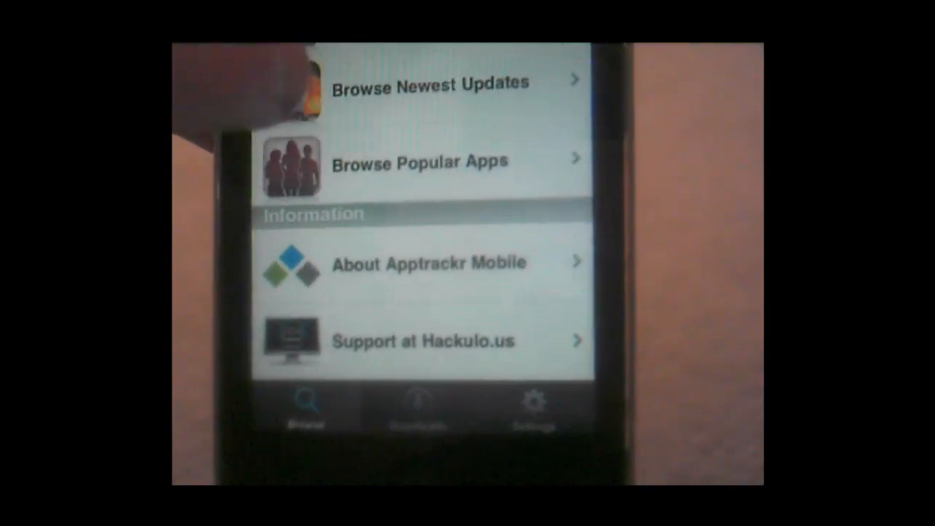